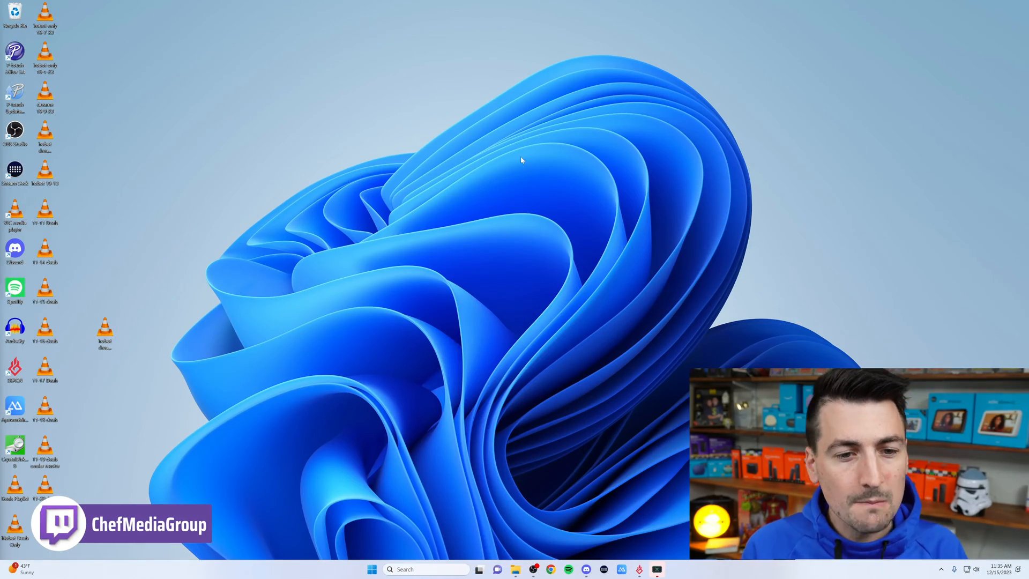
Step: Right-click an empty desktop area to show the menu with Display settings and Personalize
{"action": "right_click", "coordinate": [521, 161]}
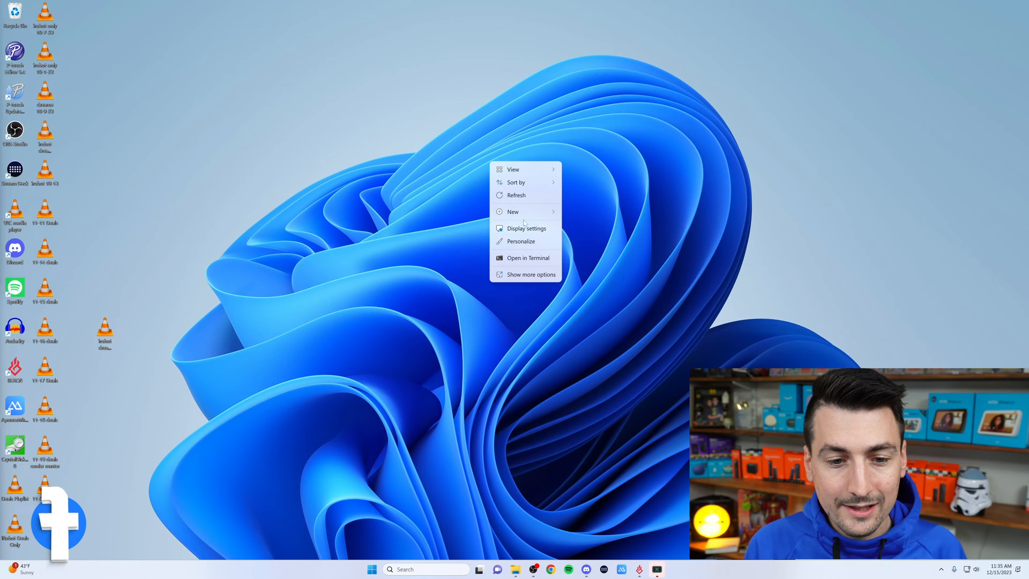
Step: Open Display settings and scroll down to the Scale & layout section
{"action": "left_click", "coordinate": [526, 228]}
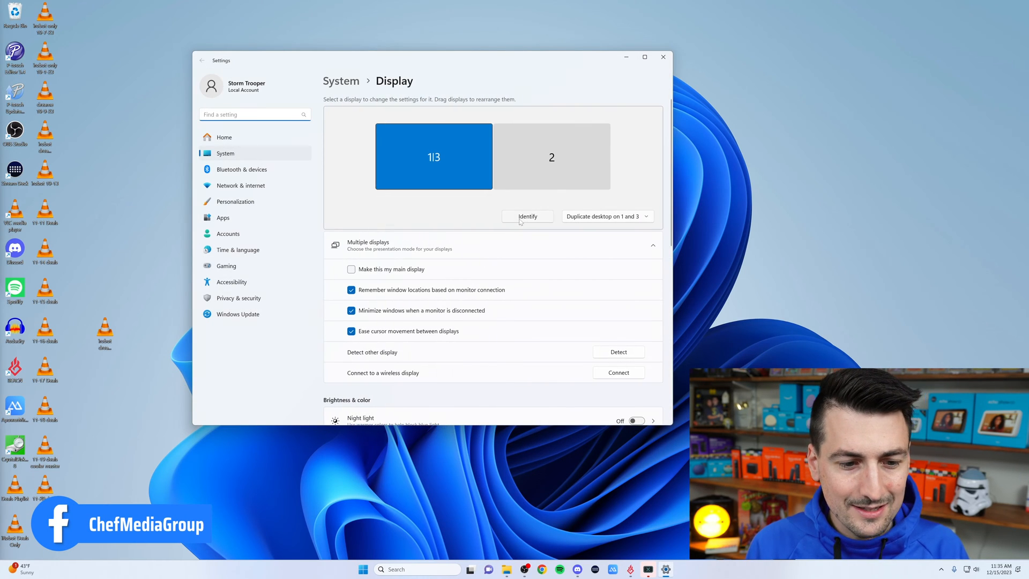
{"action": "scroll", "scroll_direction": "down", "scroll_amount": 3}
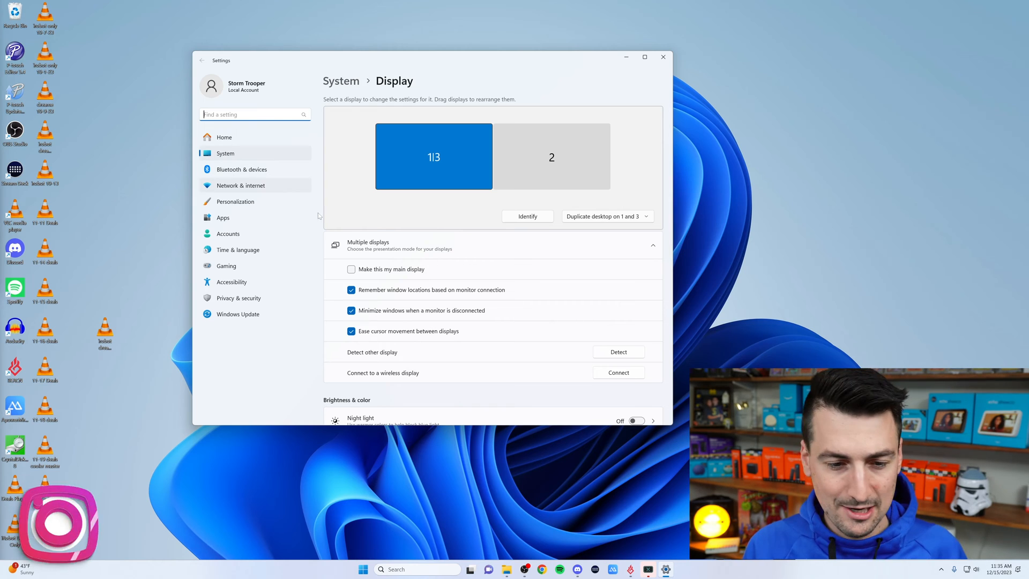
{"action": "scroll", "scroll_direction": "down", "scroll_amount": 3}
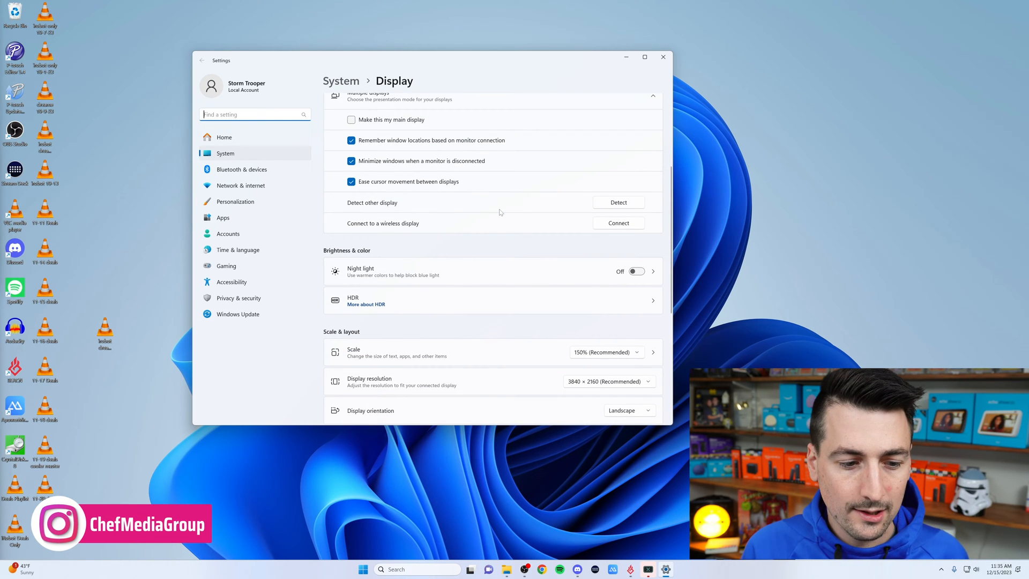
Step: Scroll further to the Display resolution list showing 3840 × 2160 (Recommended)
{"action": "scroll", "scroll_direction": "down", "scroll_amount": 3}
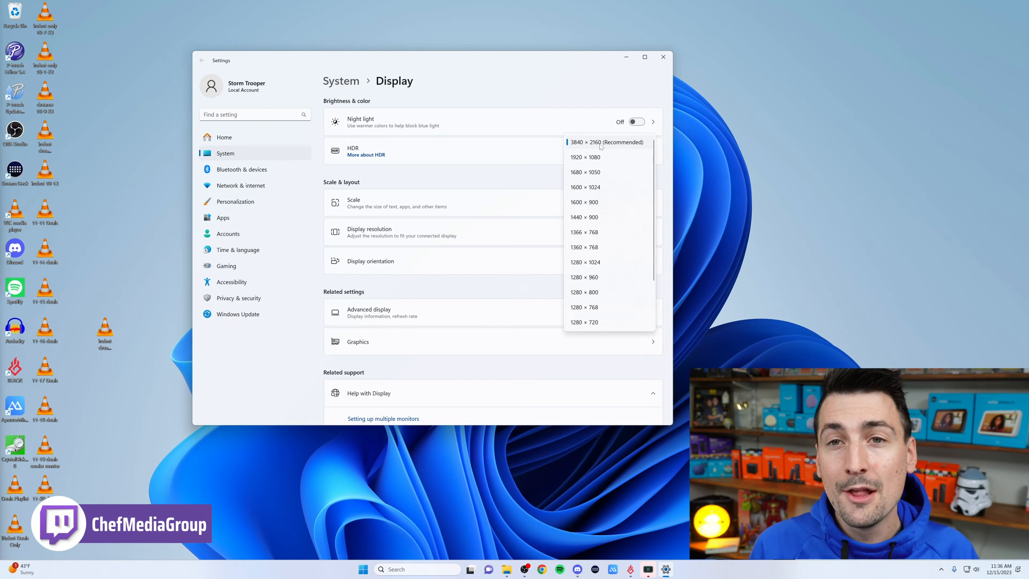
{"action": "scroll", "scroll_direction": "down", "scroll_amount": 3}
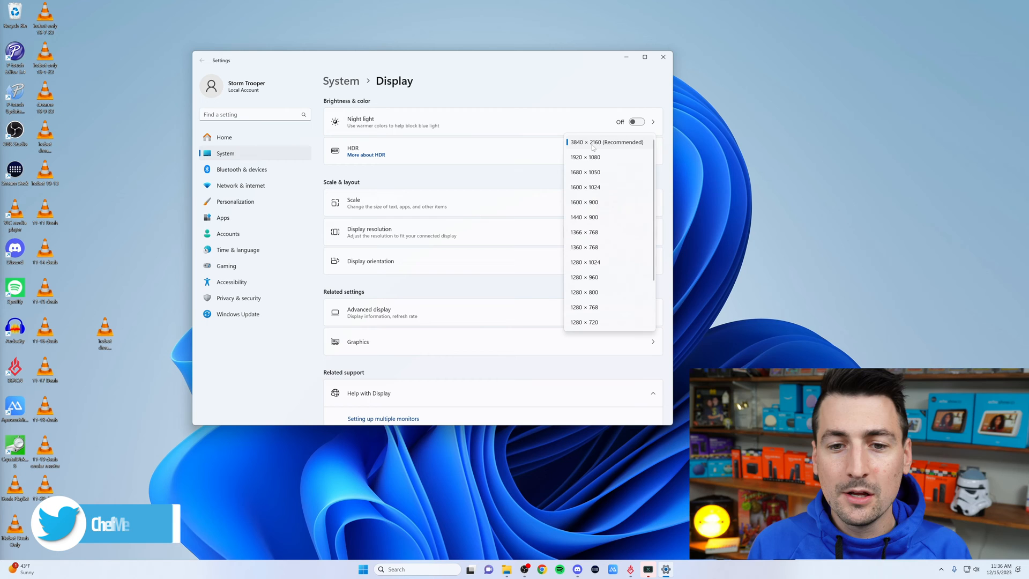
{"action": "mouse_move", "coordinate": [596, 310]}
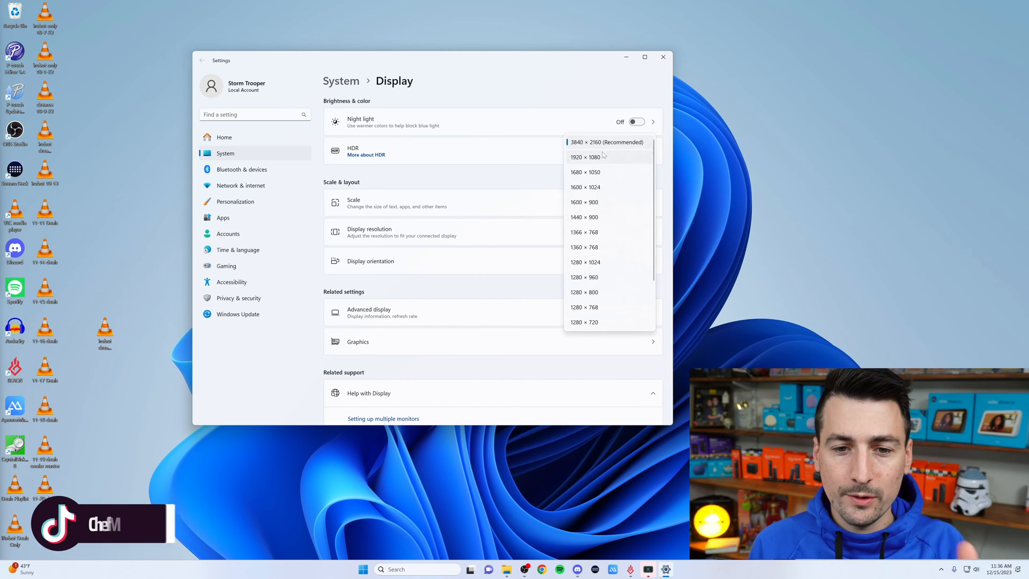
{"action": "mouse_move", "coordinate": [601, 156]}
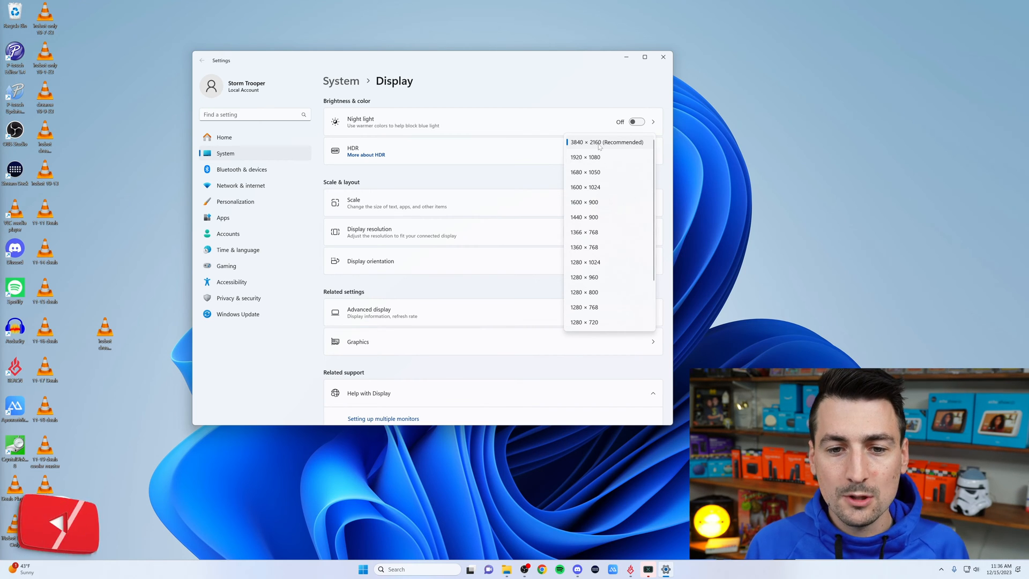
Step: Close the resolution list, then view the 100%–350% scale options and dismiss them, keeping 150%
{"action": "left_click", "coordinate": [600, 142]}
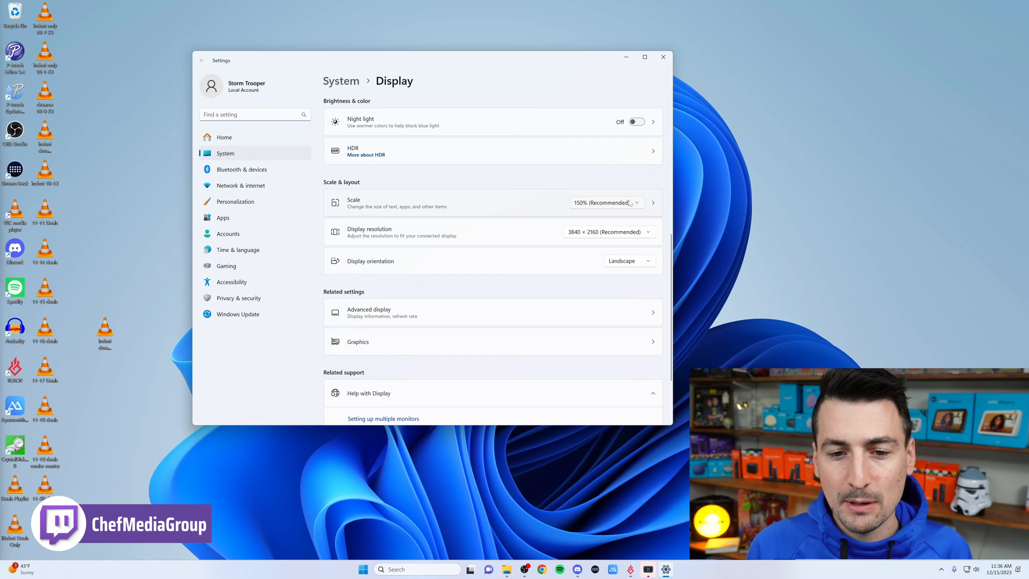
{"action": "left_click", "coordinate": [606, 203]}
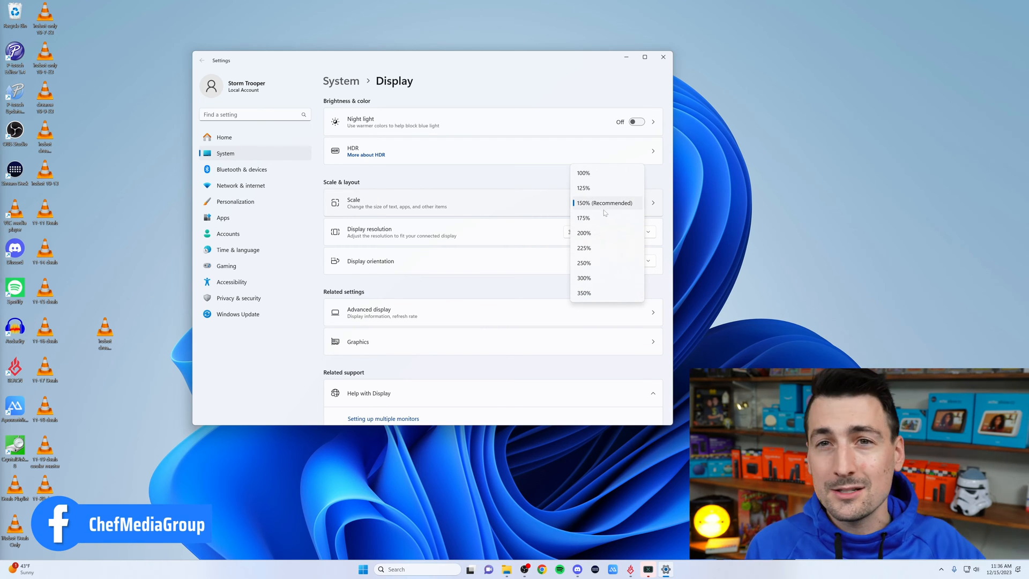
{"action": "mouse_move", "coordinate": [528, 205]}
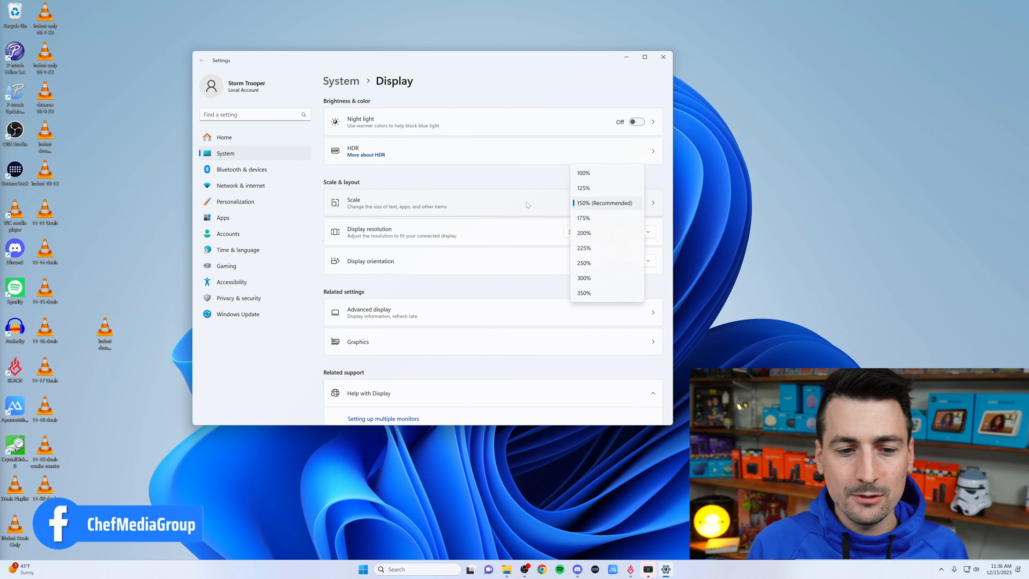
{"action": "left_click", "coordinate": [604, 203]}
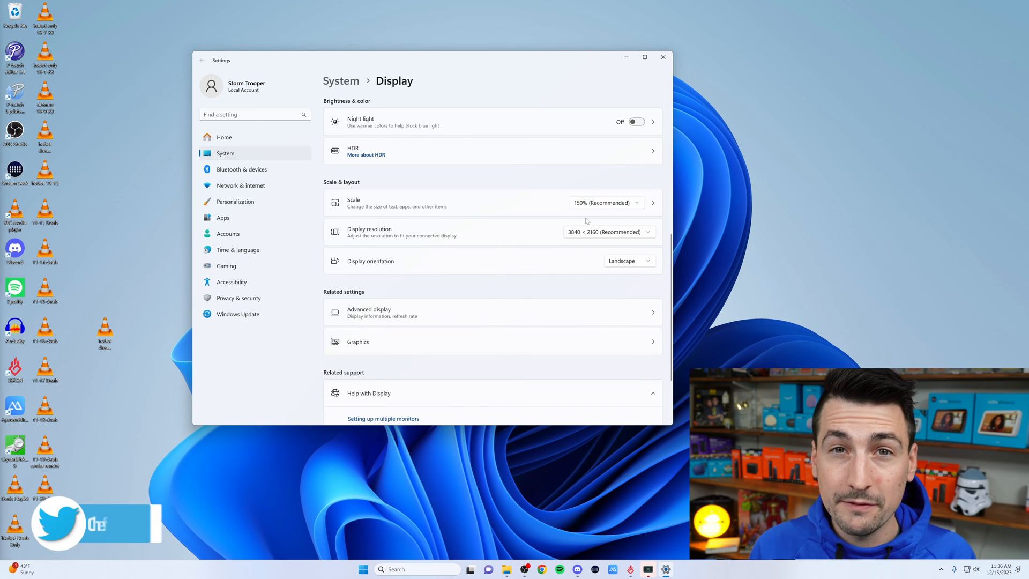